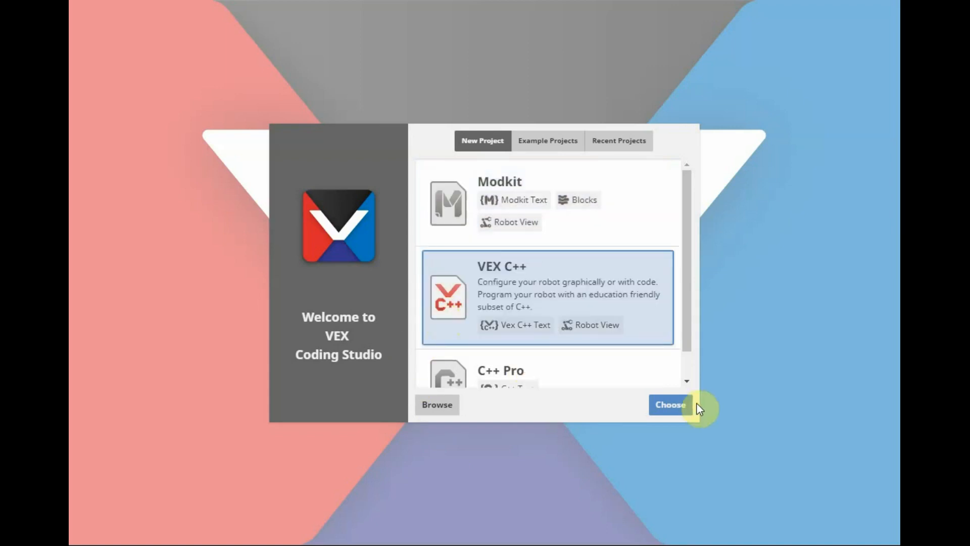
Create a VEX C++ project and add a motor named Arm on port 8, set to reversed.
{"action": "left_click", "coordinate": [670, 404]}
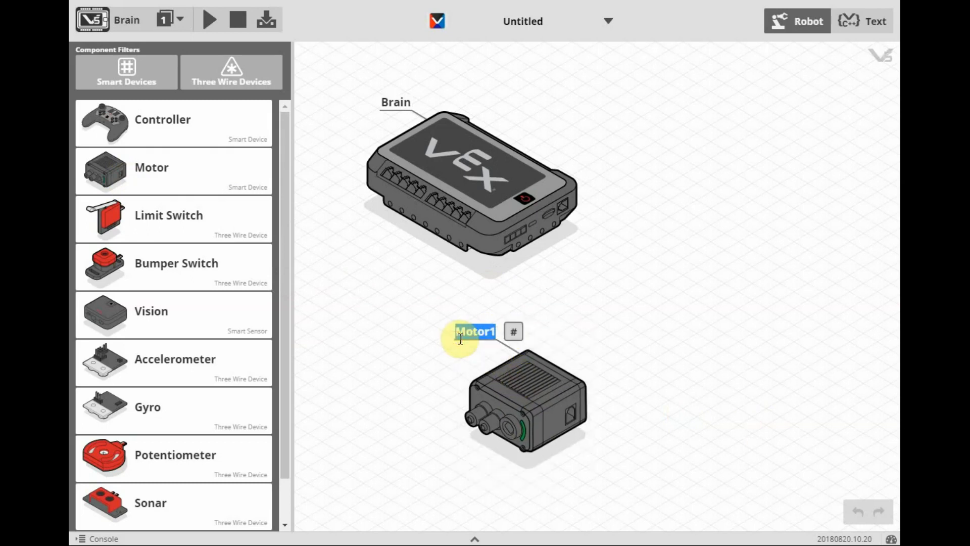
{"action": "type", "text": "Arm"}
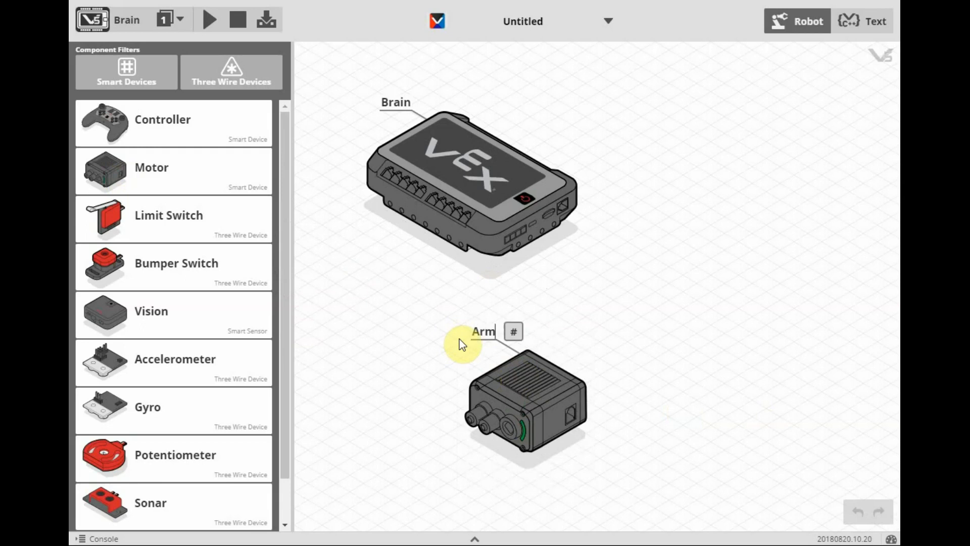
{"action": "left_click", "coordinate": [513, 331]}
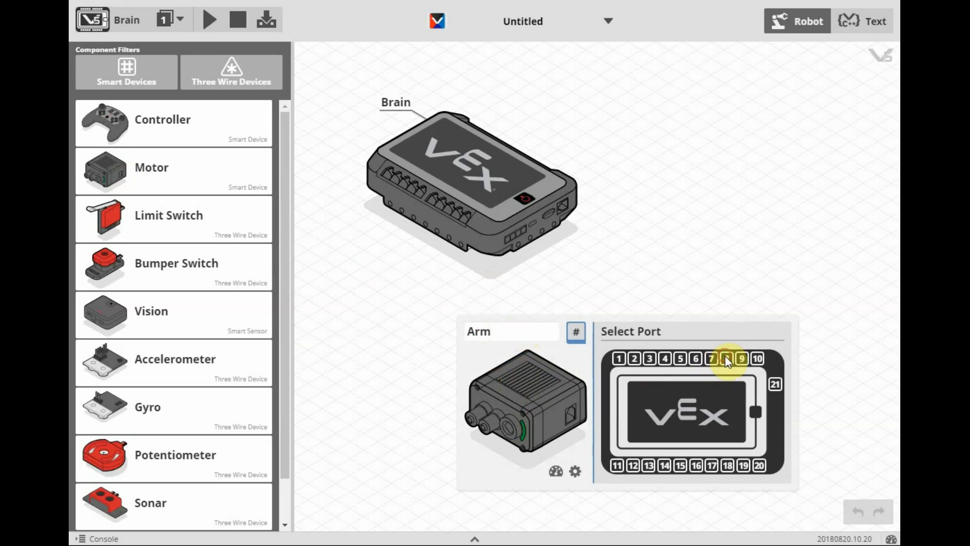
{"action": "left_click", "coordinate": [726, 358]}
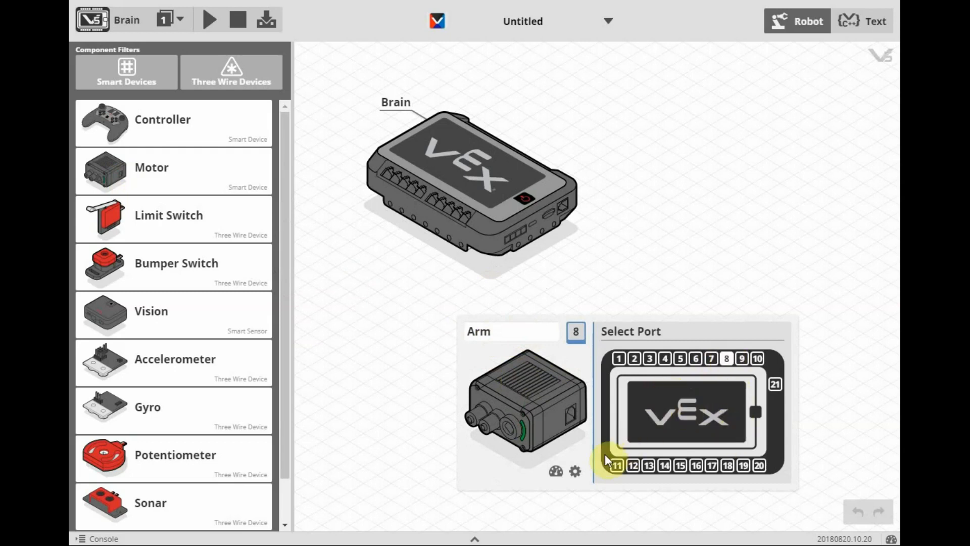
{"action": "mouse_move", "coordinate": [574, 471]}
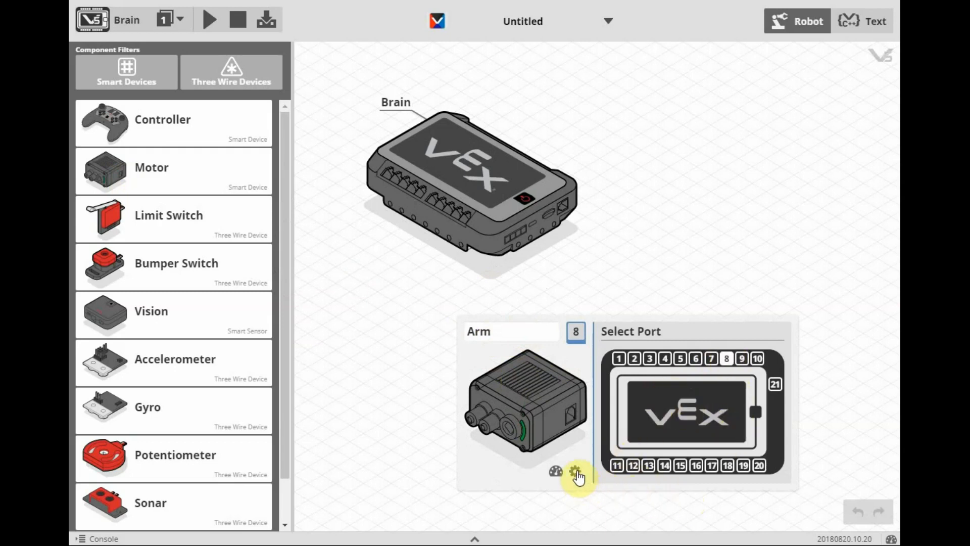
{"action": "left_click", "coordinate": [575, 471]}
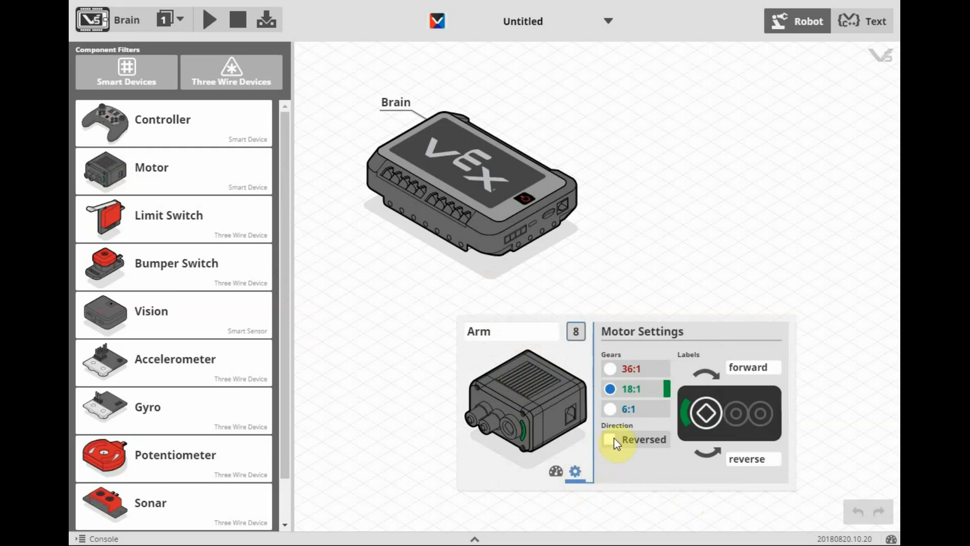
{"action": "left_click", "coordinate": [609, 439]}
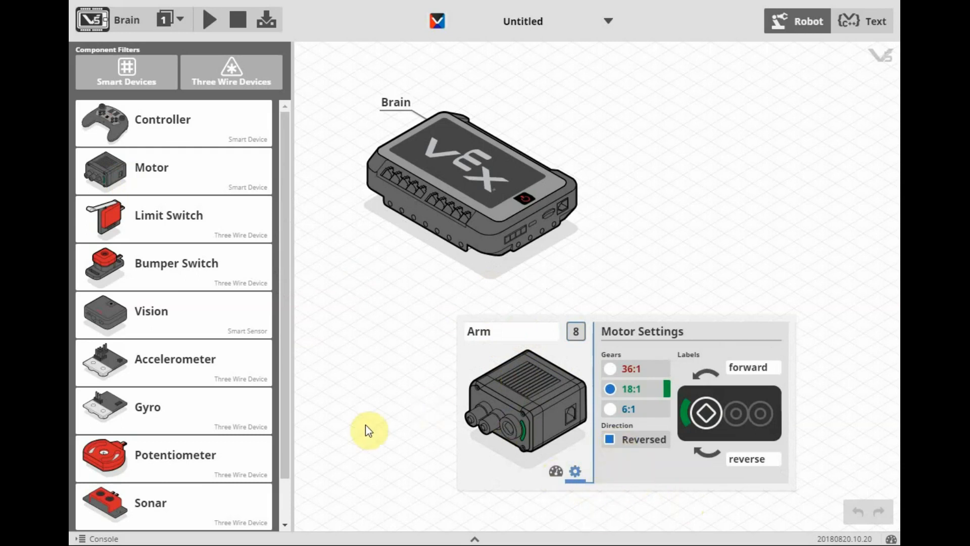
{"action": "mouse_move", "coordinate": [364, 391]}
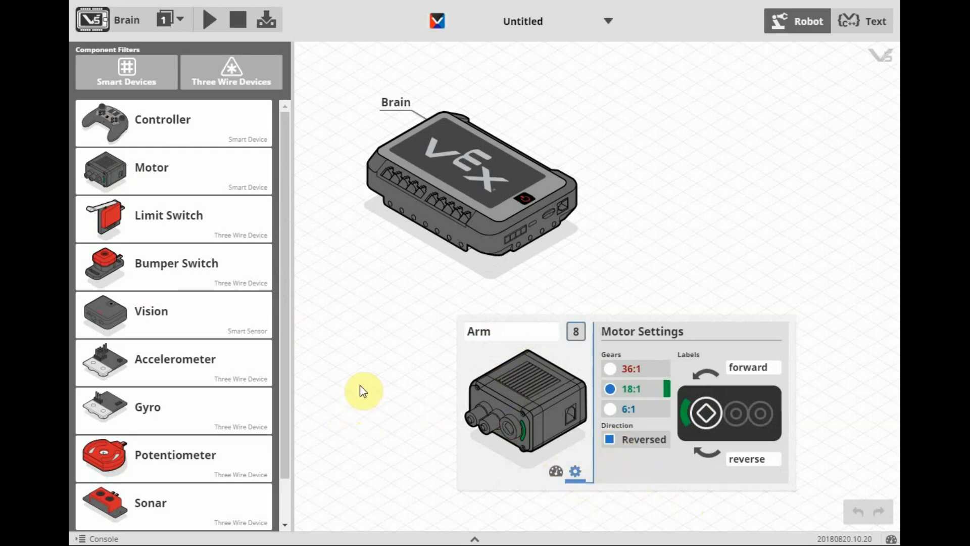
{"action": "mouse_move", "coordinate": [93, 179]}
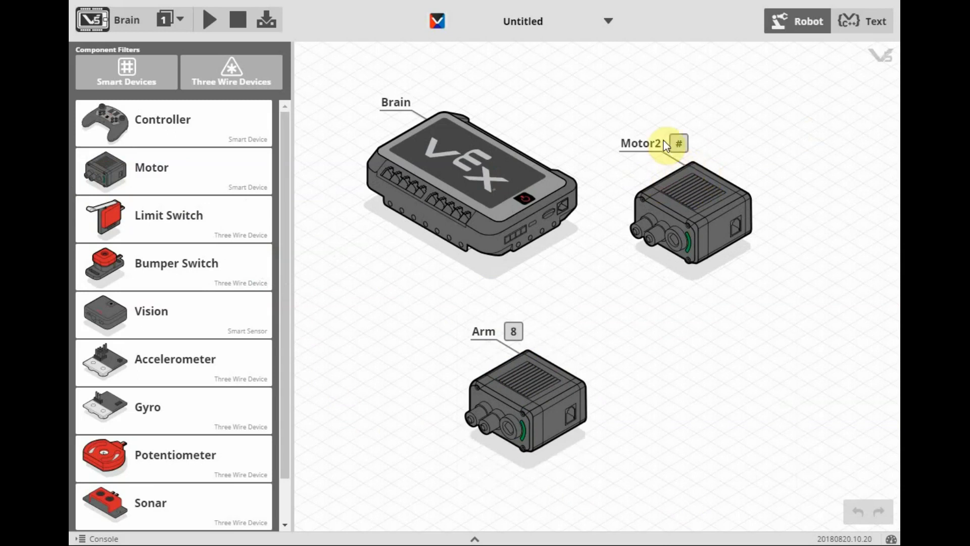
Rename the newly added motor to Claw and assign it to port 3.
{"action": "left_click", "coordinate": [640, 143]}
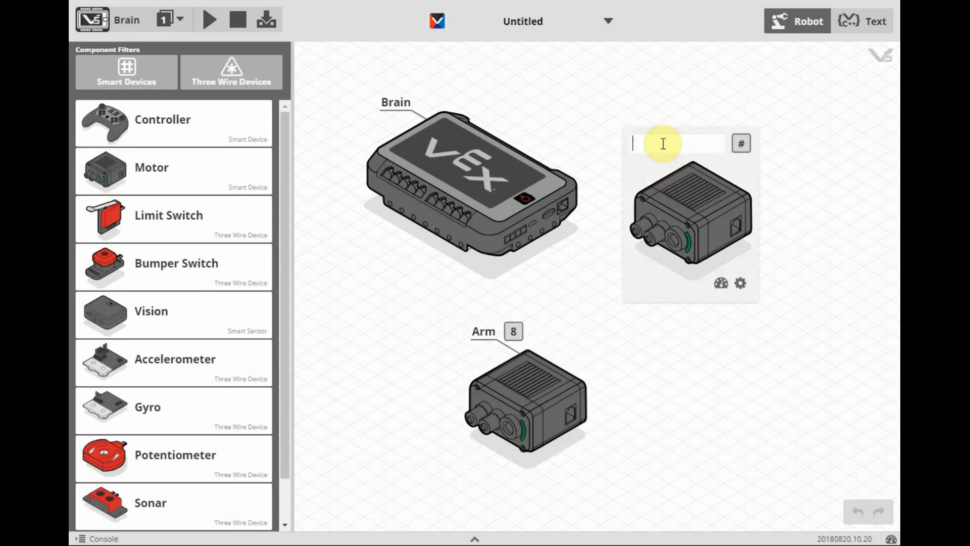
{"action": "type", "text": "Claw"}
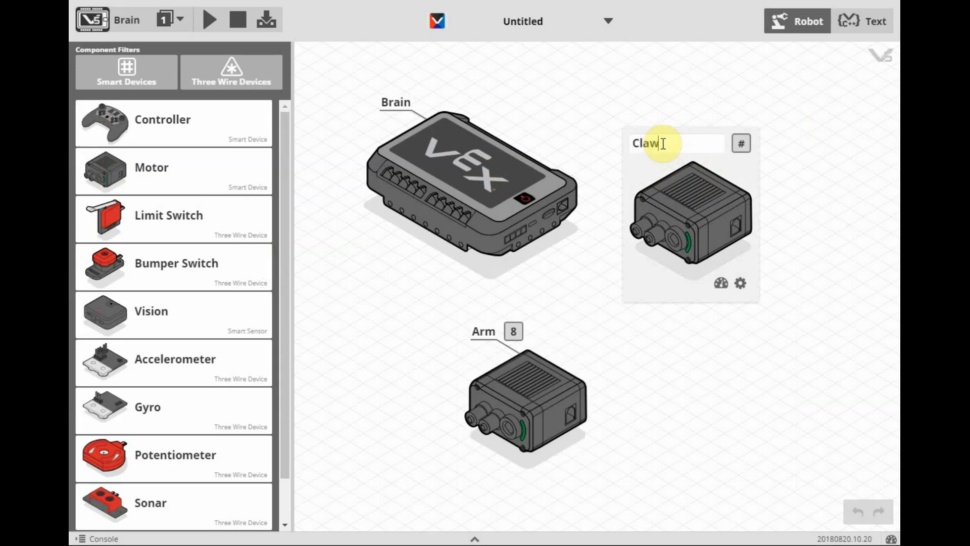
{"action": "left_click", "coordinate": [741, 143]}
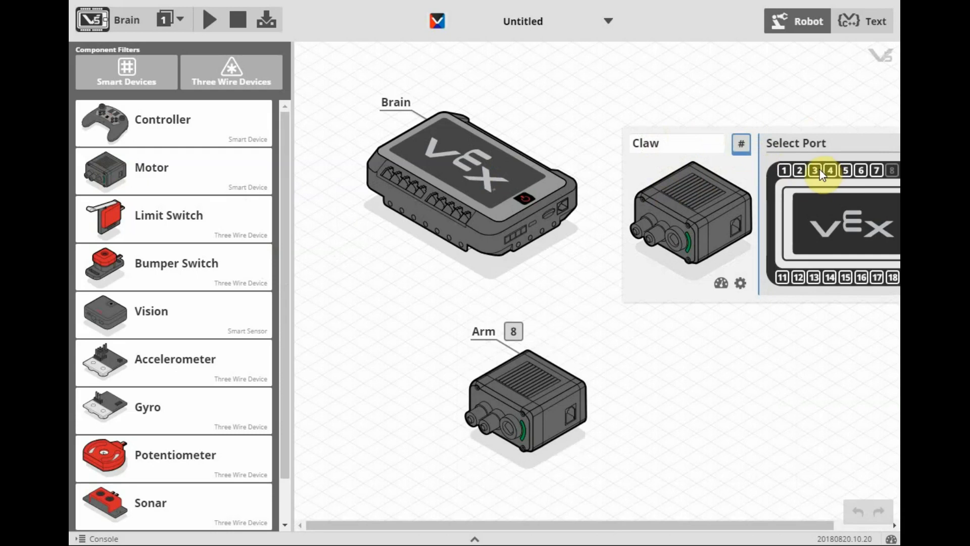
{"action": "left_click", "coordinate": [815, 171]}
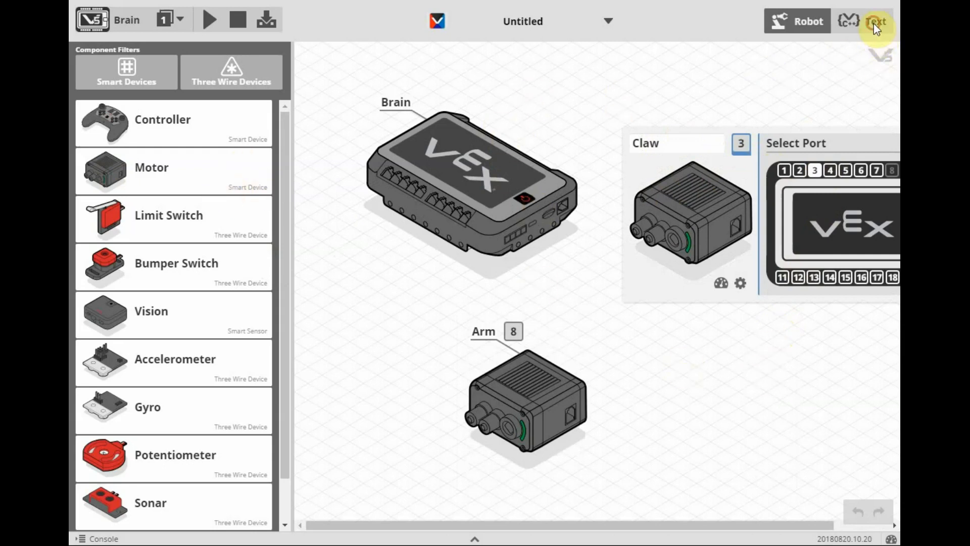
In the code view, insert Claw.stop(brakeType::hold) into main().
{"action": "left_click", "coordinate": [876, 20]}
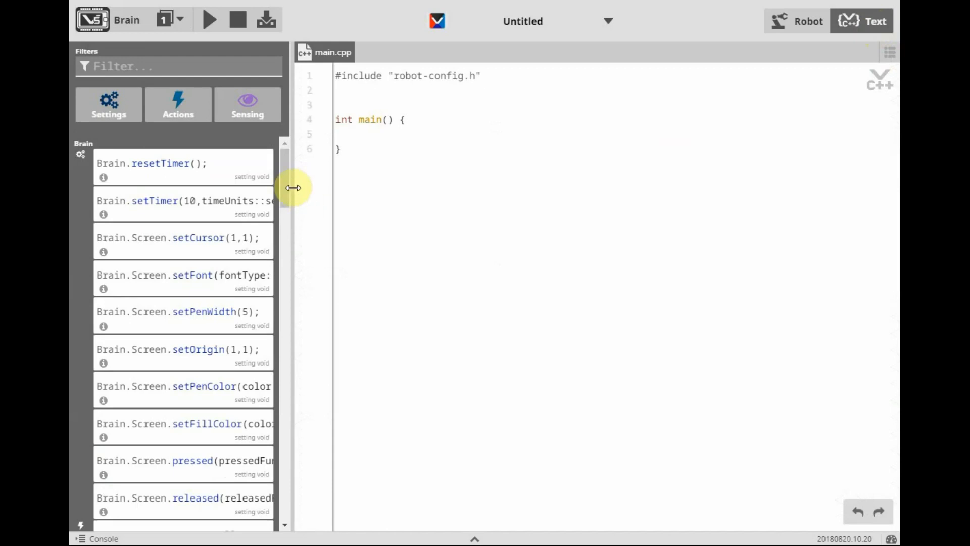
{"action": "scroll", "scroll_direction": "down", "scroll_amount": 3}
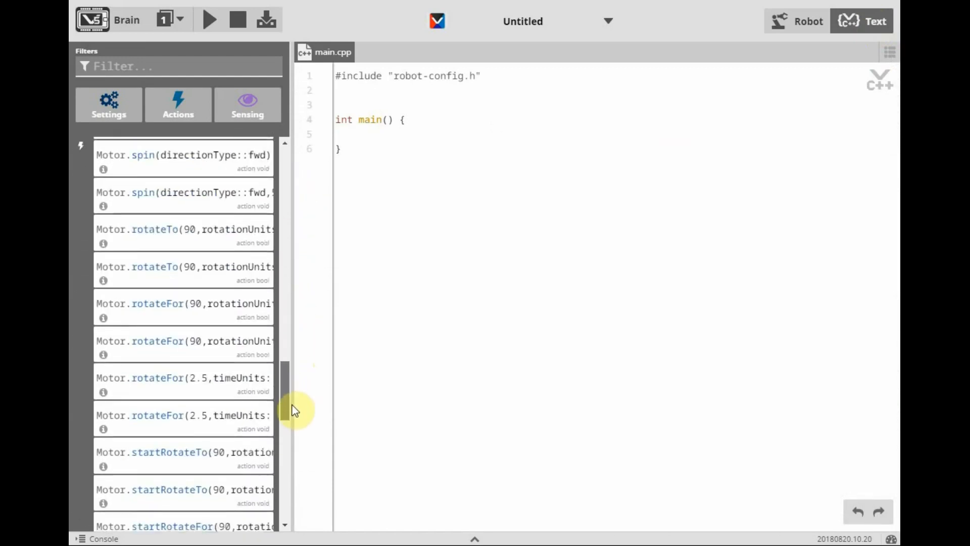
{"action": "scroll", "scroll_direction": "down", "scroll_amount": 3}
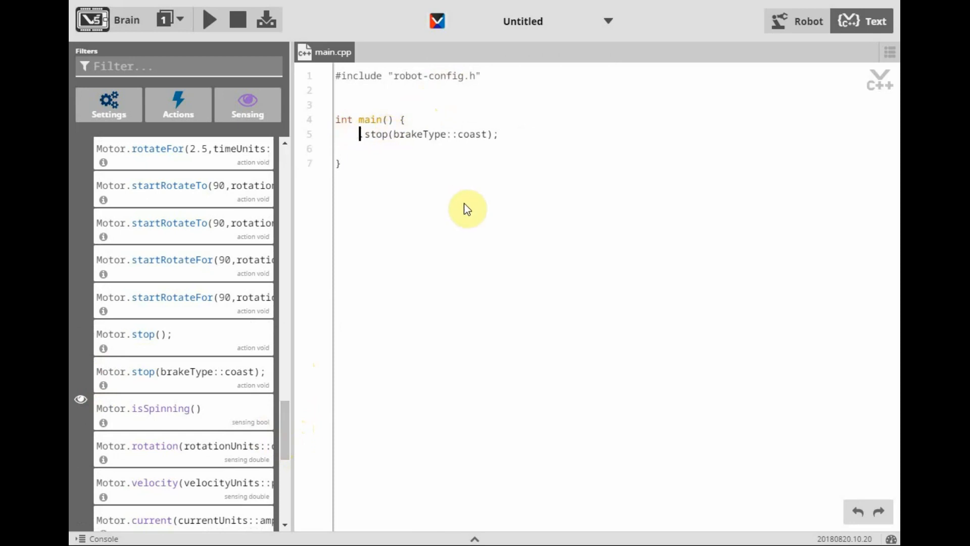
{"action": "type", "text": "Claw."}
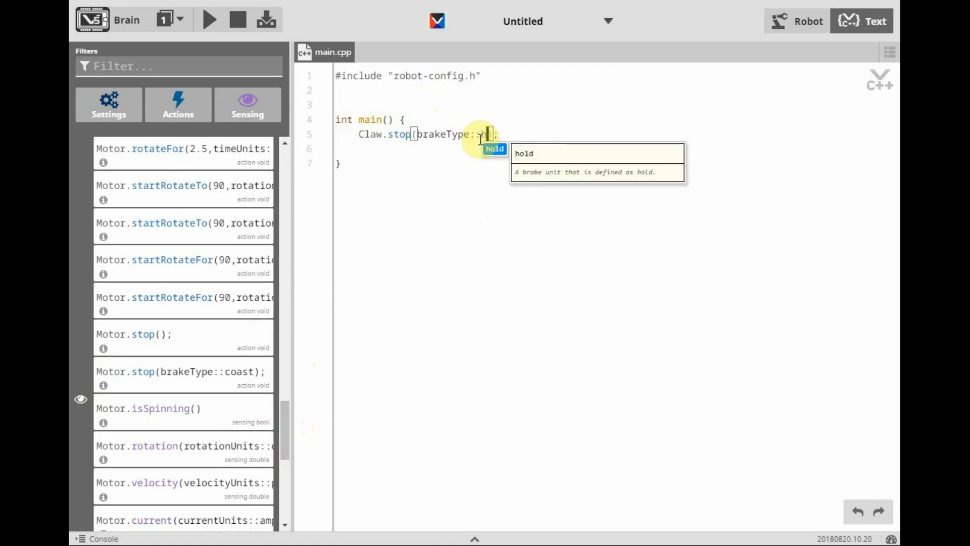
{"action": "left_click", "coordinate": [494, 149]}
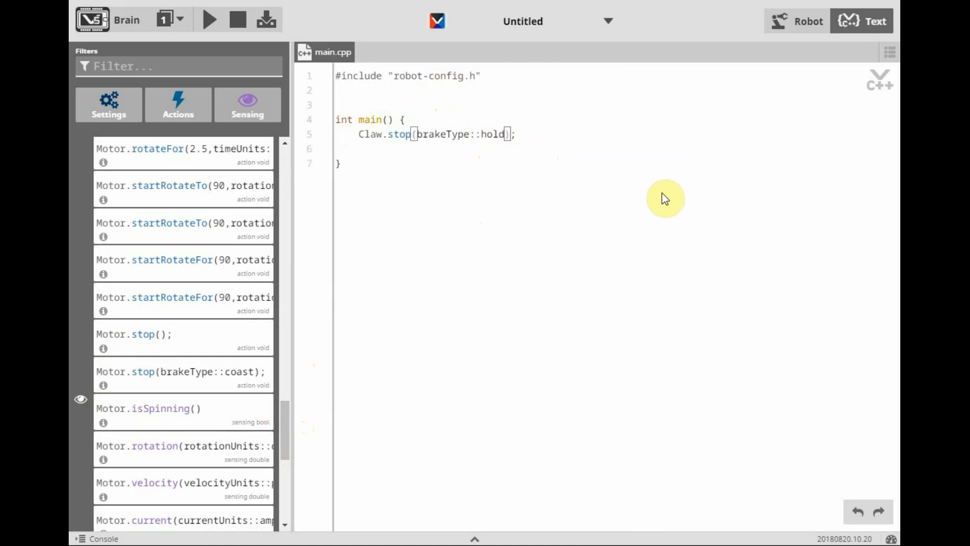
{"action": "mouse_move", "coordinate": [403, 384]}
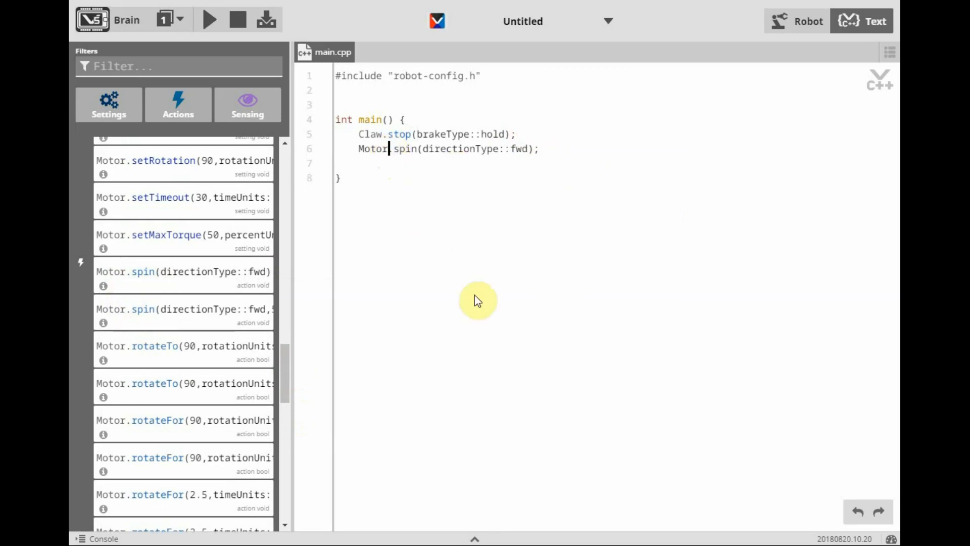
Add Arm.spin forward, task::sleep(1000), and Arm.stop(brakeType::coast) to main().
{"action": "type", "text": "A"}
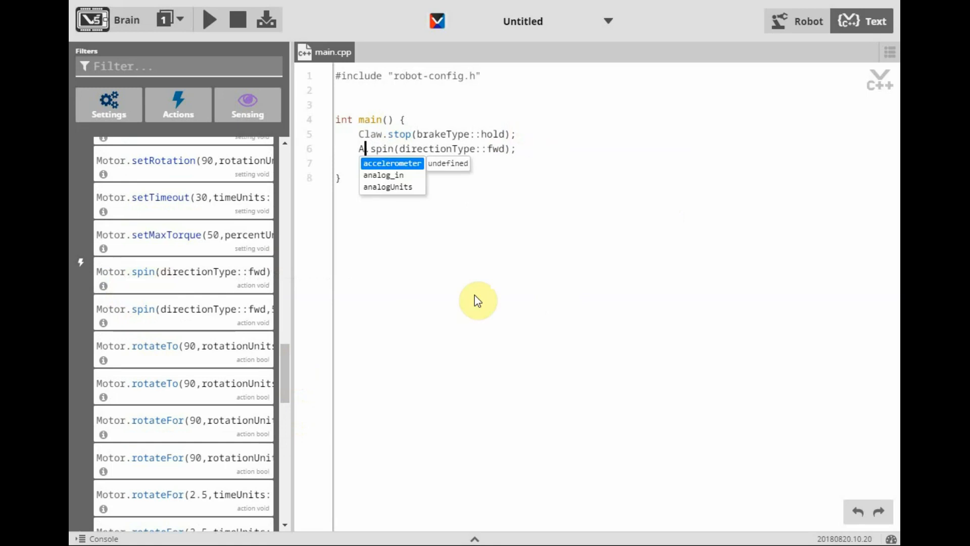
{"action": "type", "text": "rm"}
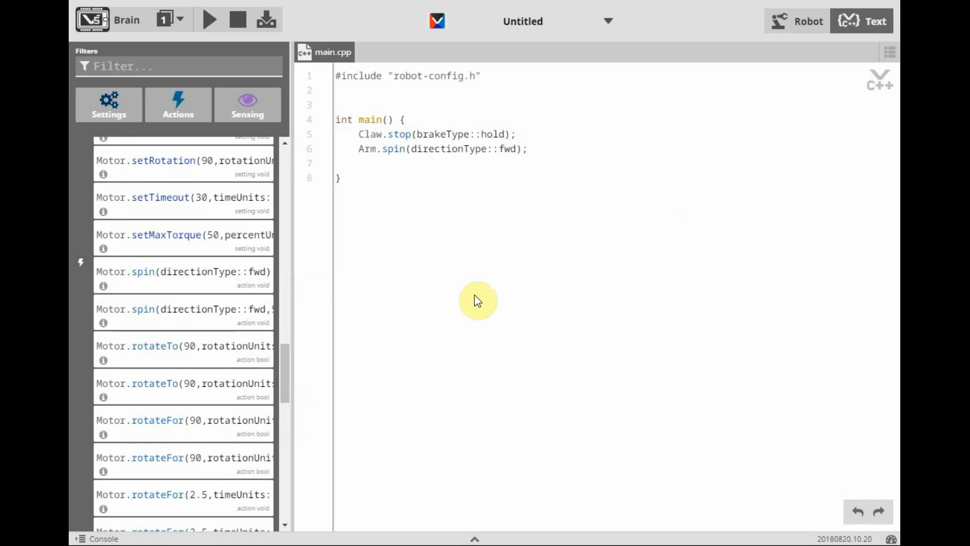
{"action": "scroll", "scroll_direction": "down", "scroll_amount": 3}
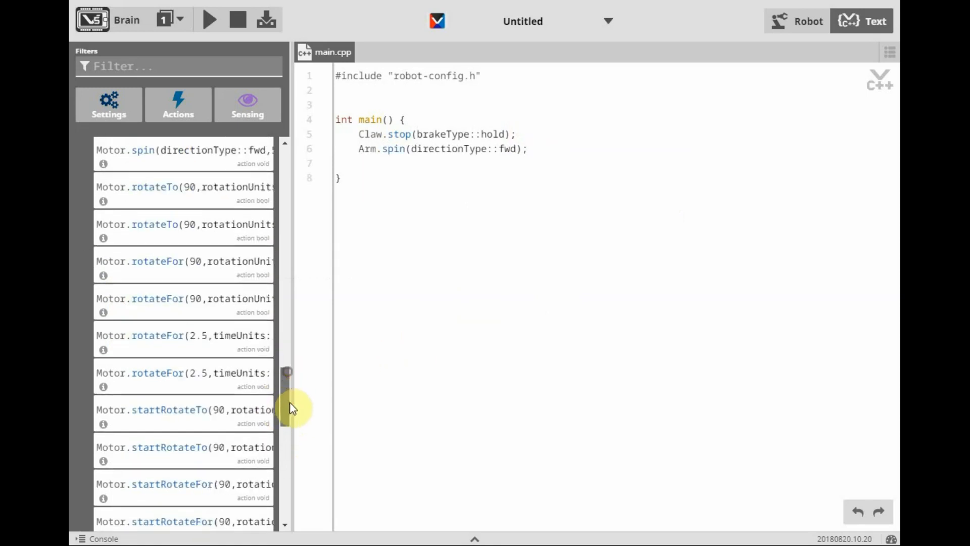
{"action": "scroll", "scroll_direction": "down", "scroll_amount": 3}
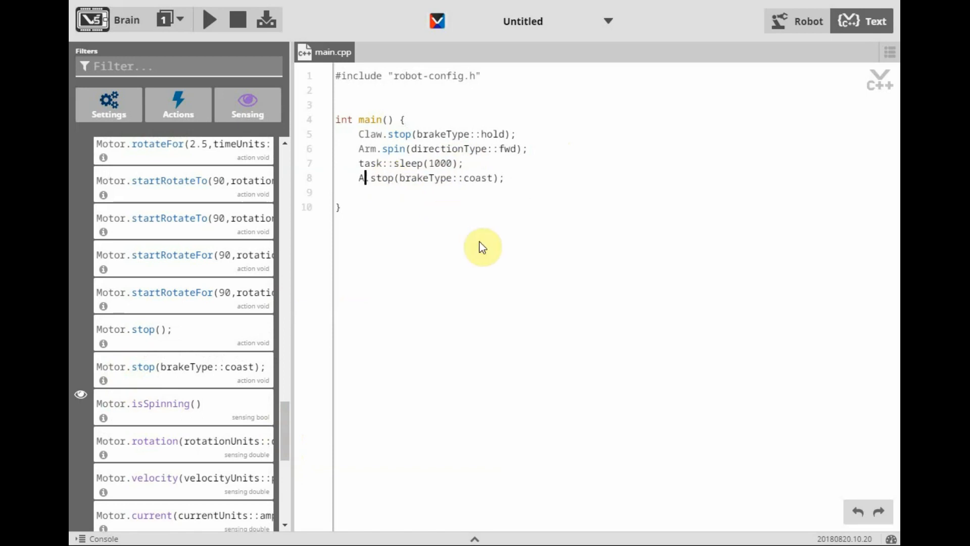
{"action": "type", "text": "rm."}
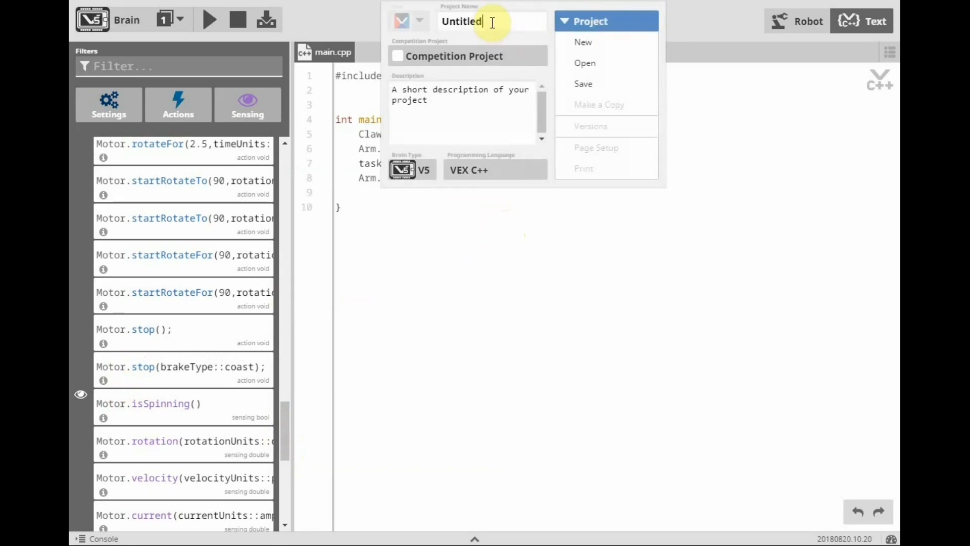
Name the project 'Test Coast' and save it to the example programs folder.
{"action": "type", "text": "T"}
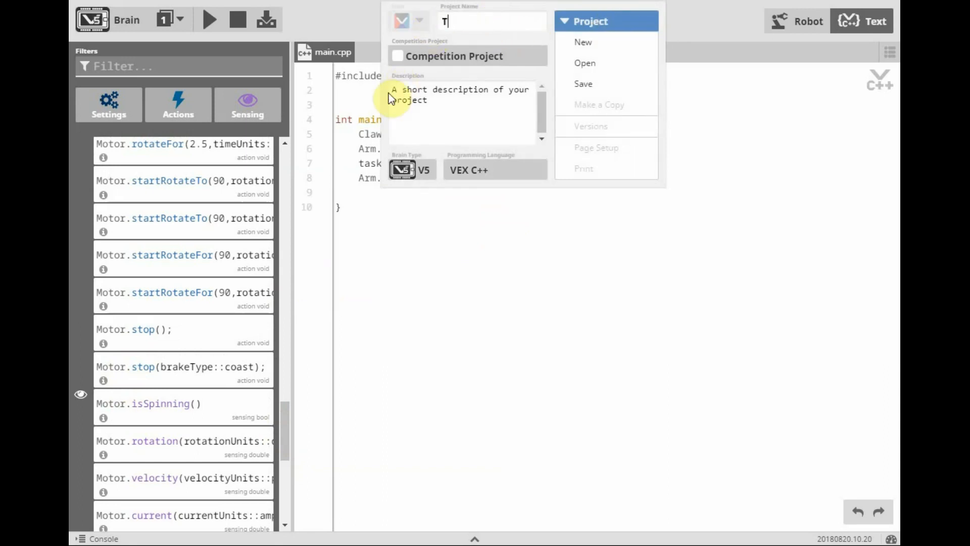
{"action": "type", "text": "est"}
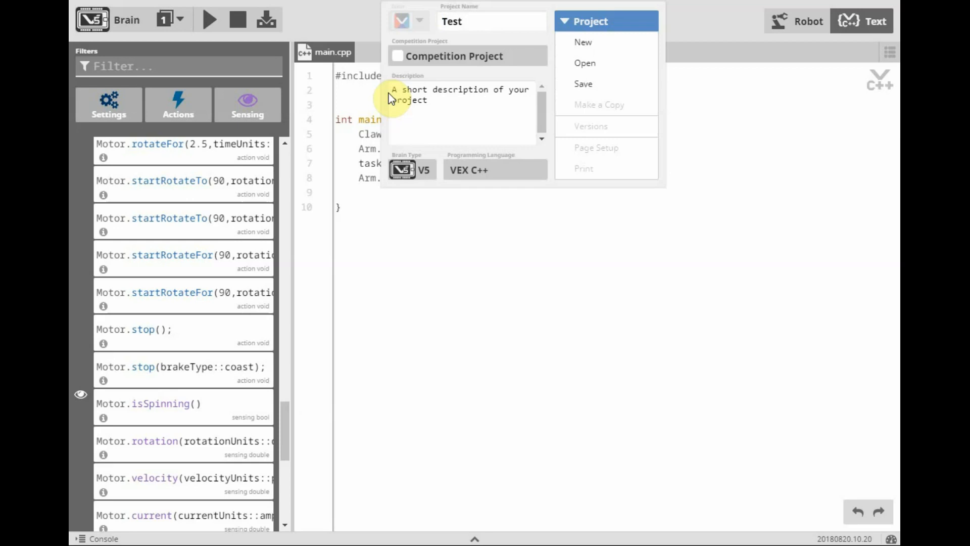
{"action": "type", "text": "Coast"}
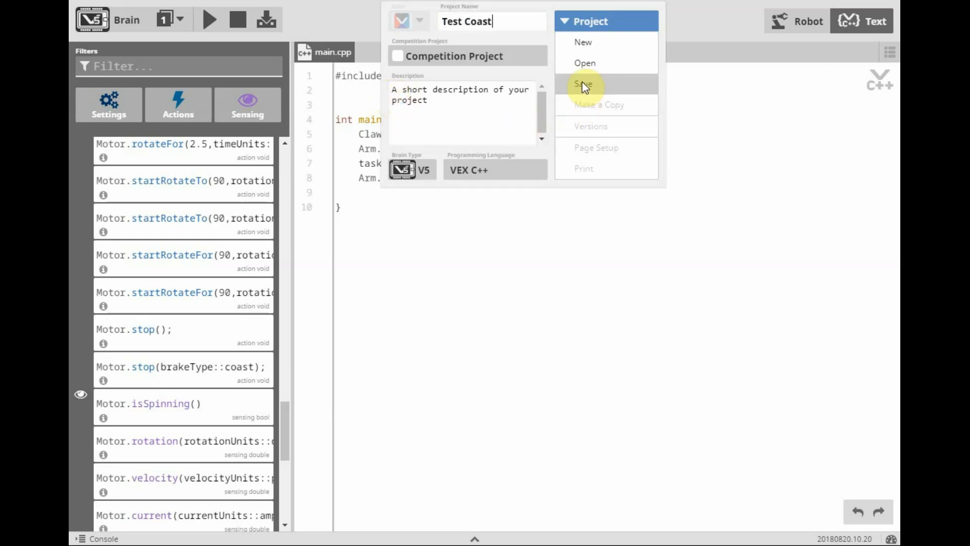
{"action": "left_click", "coordinate": [582, 83]}
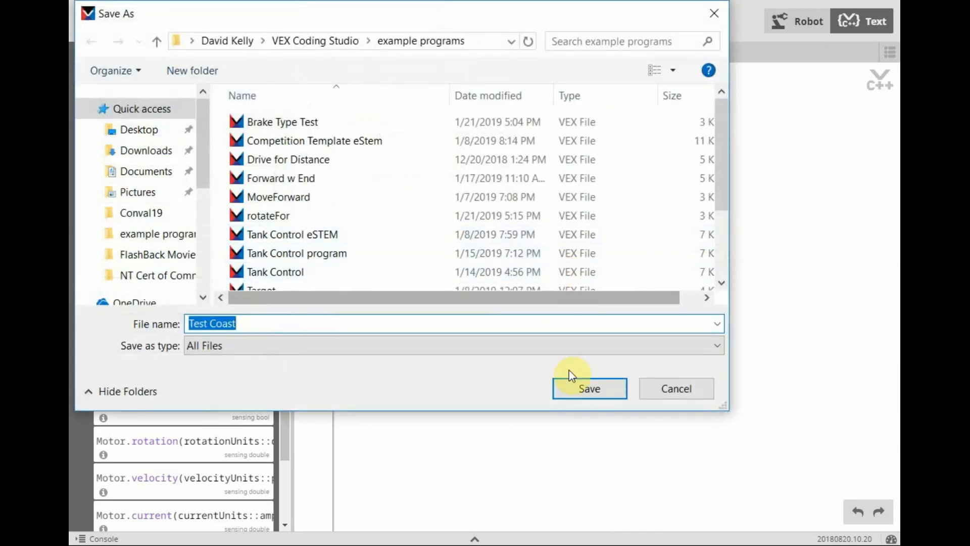
{"action": "left_click", "coordinate": [588, 388]}
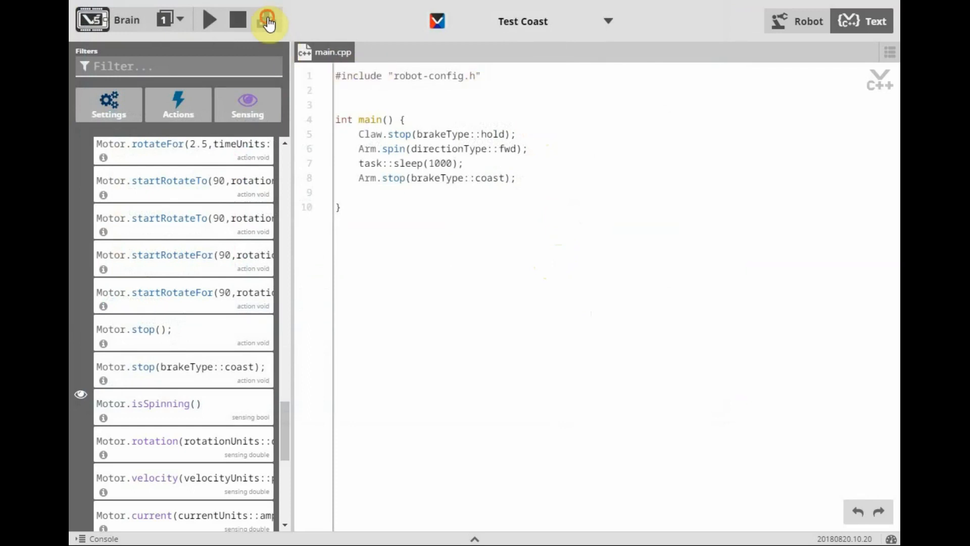
Download Test Coast to the brain, switch to slot 2, and select 'coast' in the code.
{"action": "left_click", "coordinate": [267, 20]}
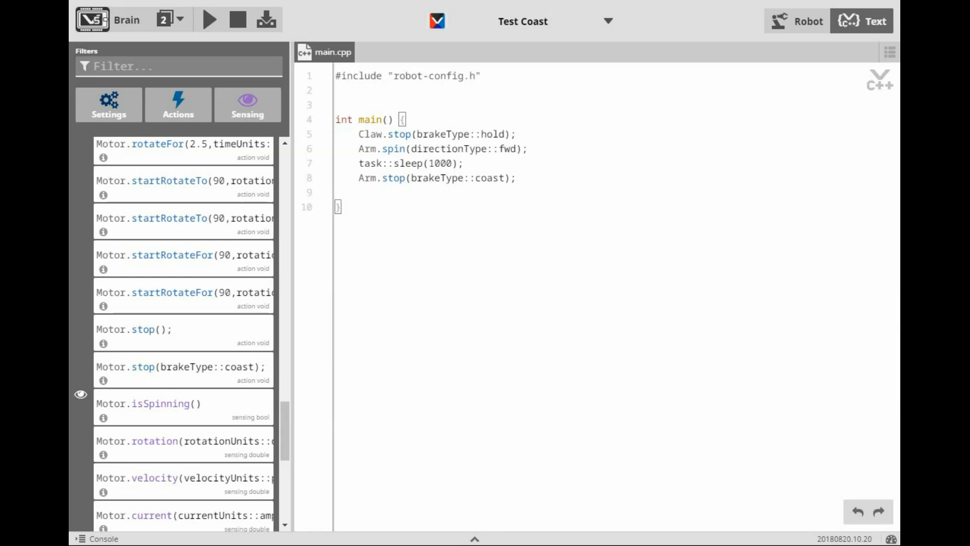
{"action": "left_click", "coordinate": [504, 179]}
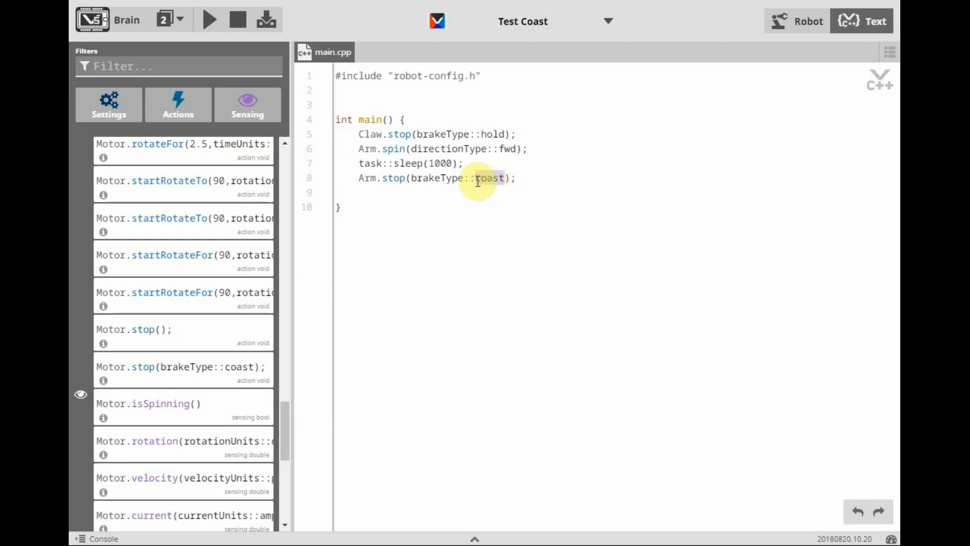
Change Arm.stop to brakeType::brake and save the project as 'Test Brake'.
{"action": "type", "text": "b"}
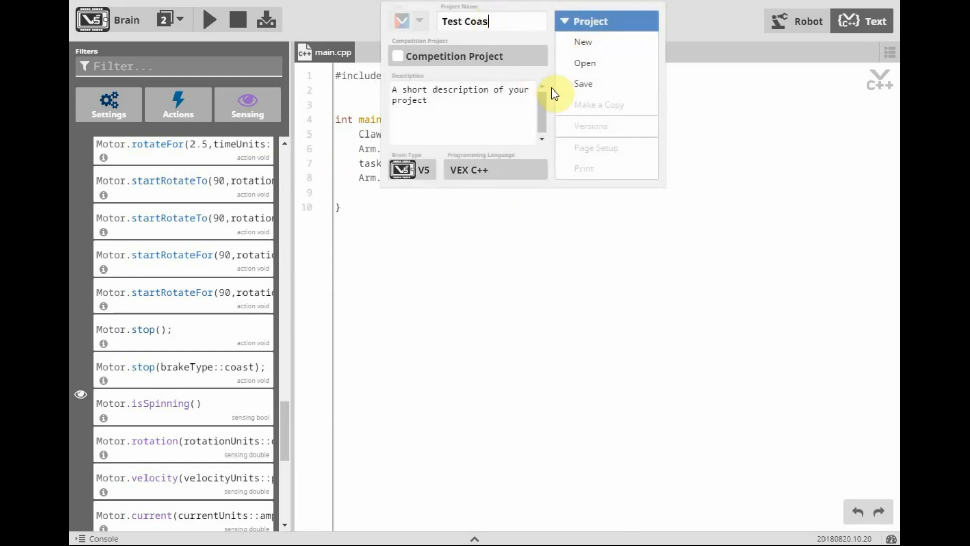
{"action": "type", "text": "Test Brake"}
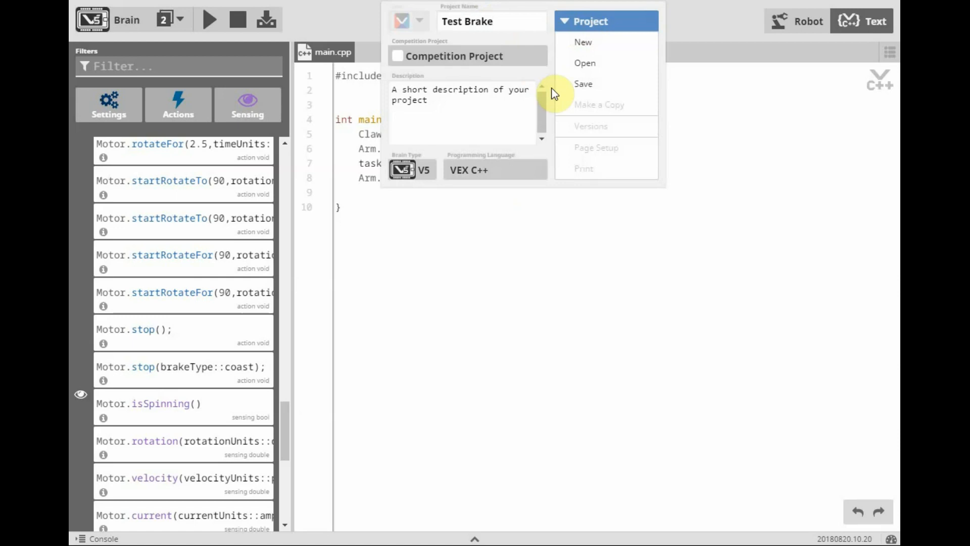
{"action": "left_click", "coordinate": [179, 19]}
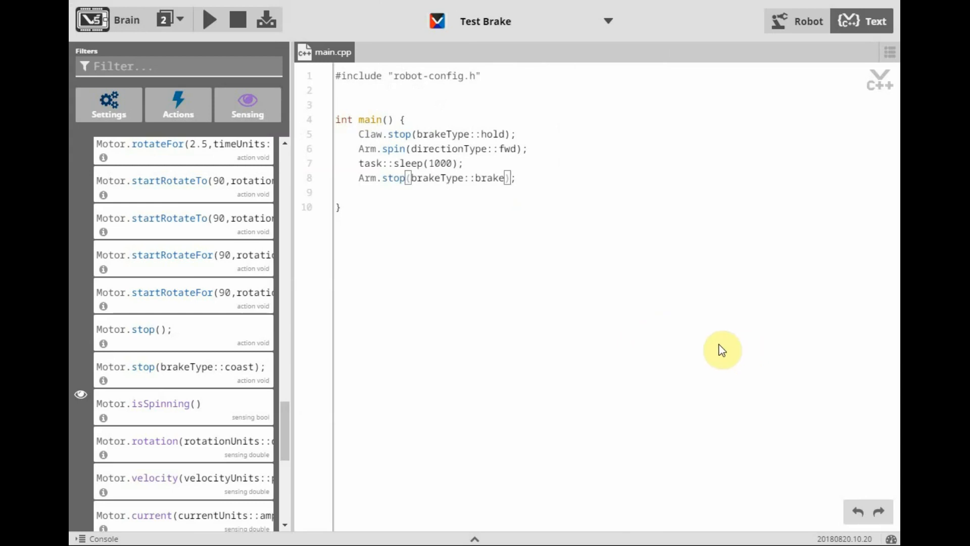
{"action": "mouse_move", "coordinate": [672, 361]}
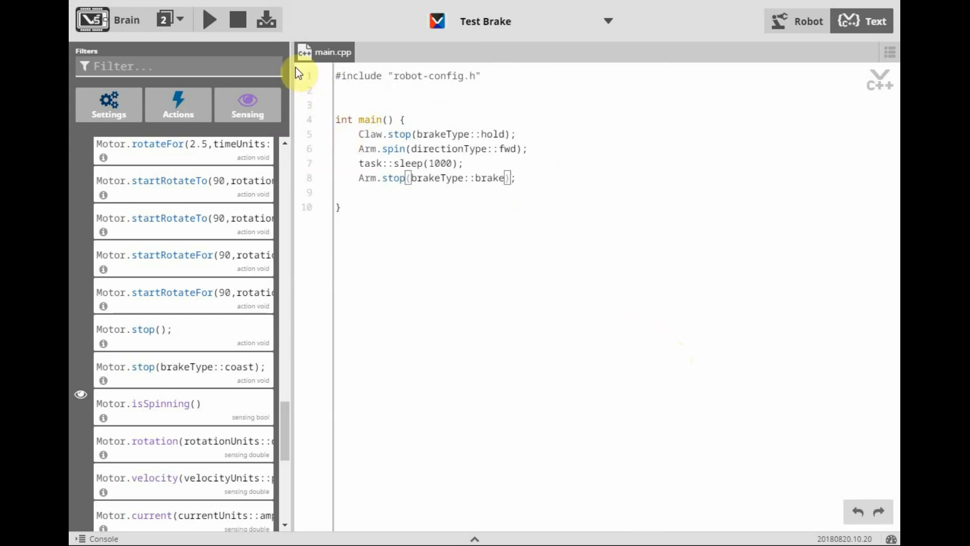
{"action": "mouse_move", "coordinate": [268, 21]}
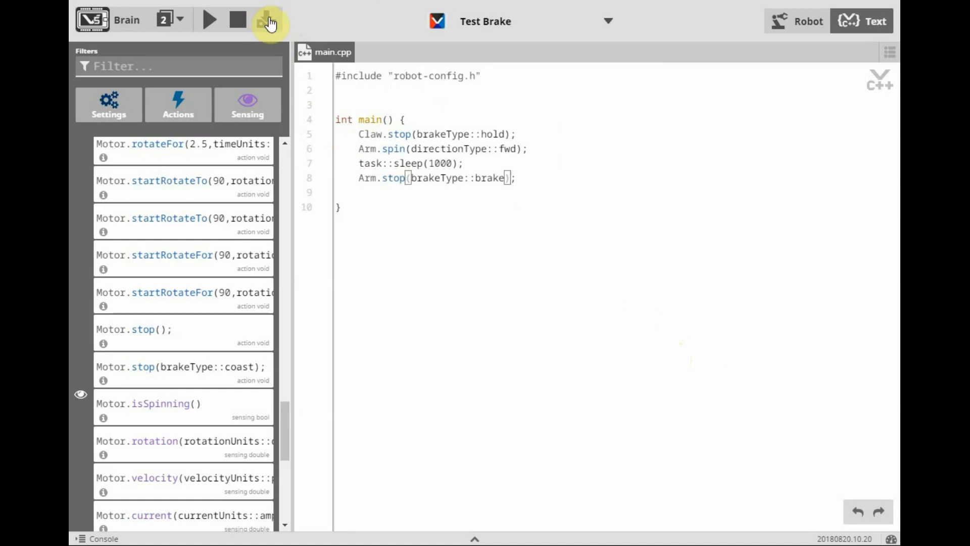
Download Test Brake to brain slot 2 and wait for the download-complete notice.
{"action": "left_click", "coordinate": [268, 20]}
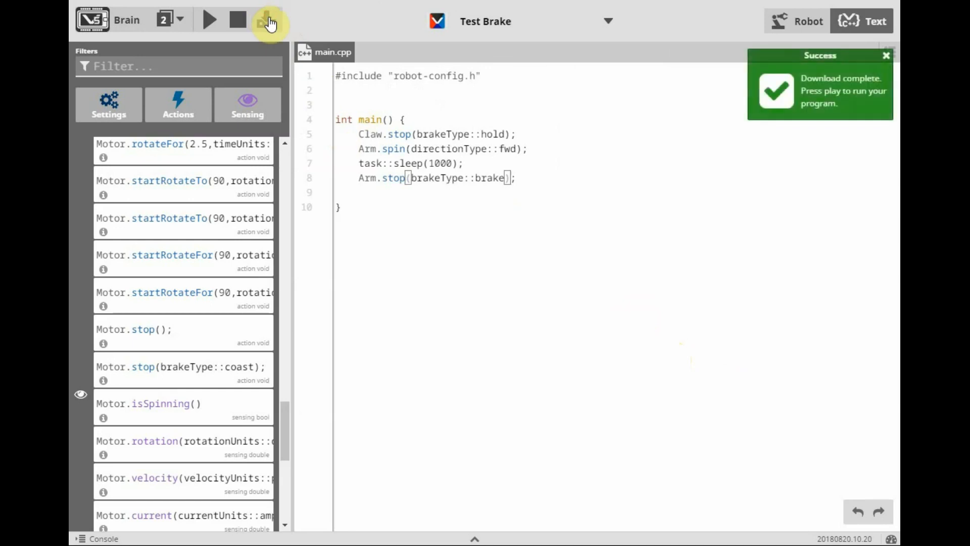
{"action": "mouse_move", "coordinate": [521, 323]}
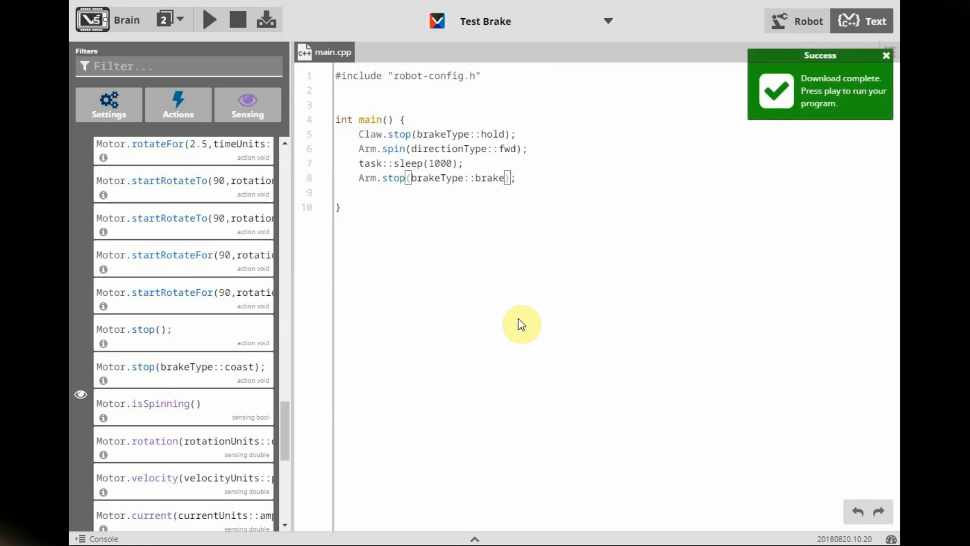
{"action": "left_click", "coordinate": [886, 55]}
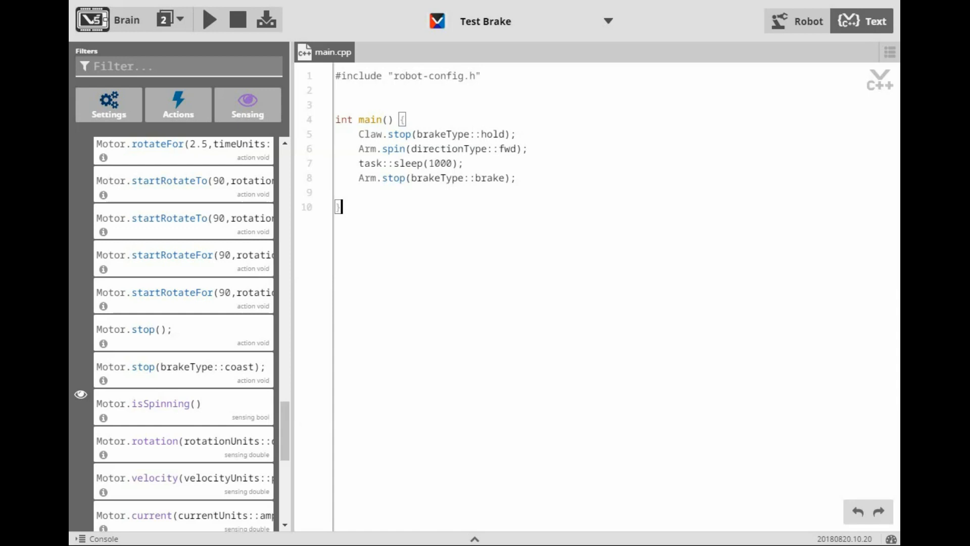
{"action": "left_click", "coordinate": [339, 207]}
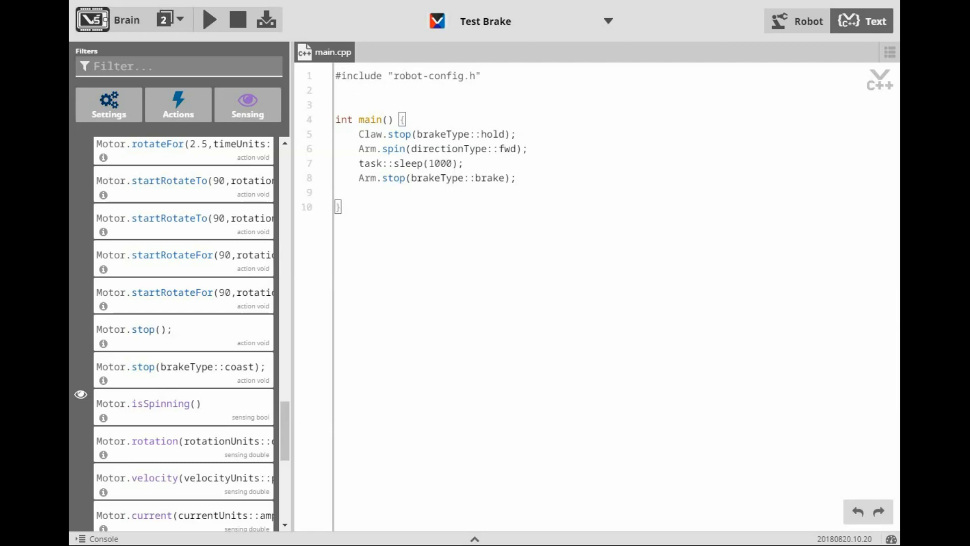
{"action": "left_click", "coordinate": [338, 206]}
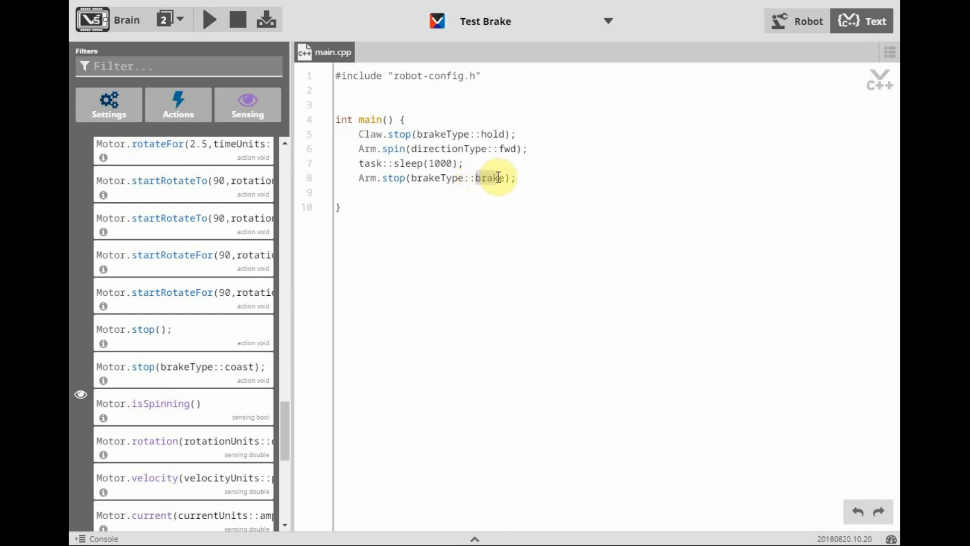
Replace 'brake' with 'hold' in Arm.stop and rename the project 'Test Hold'.
{"action": "double_click", "coordinate": [488, 178]}
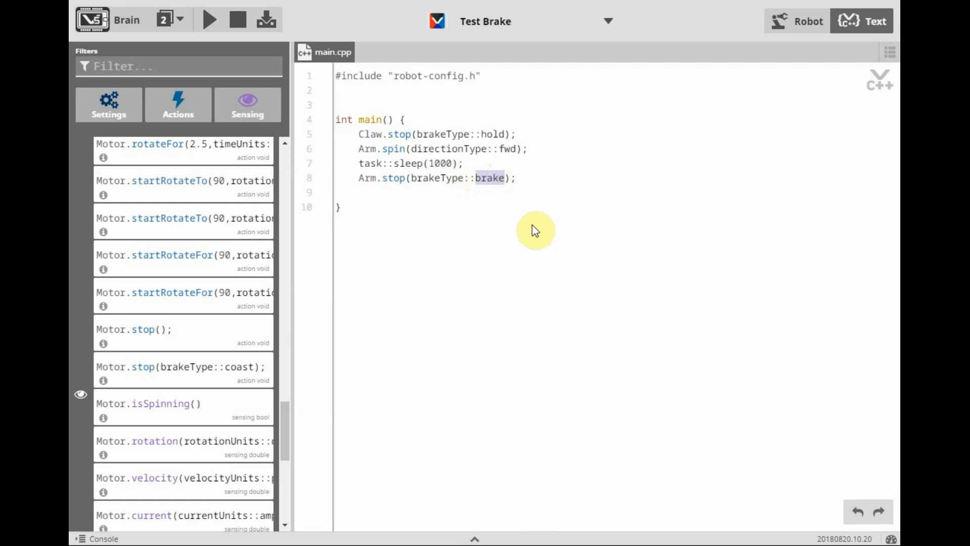
{"action": "type", "text": "h"}
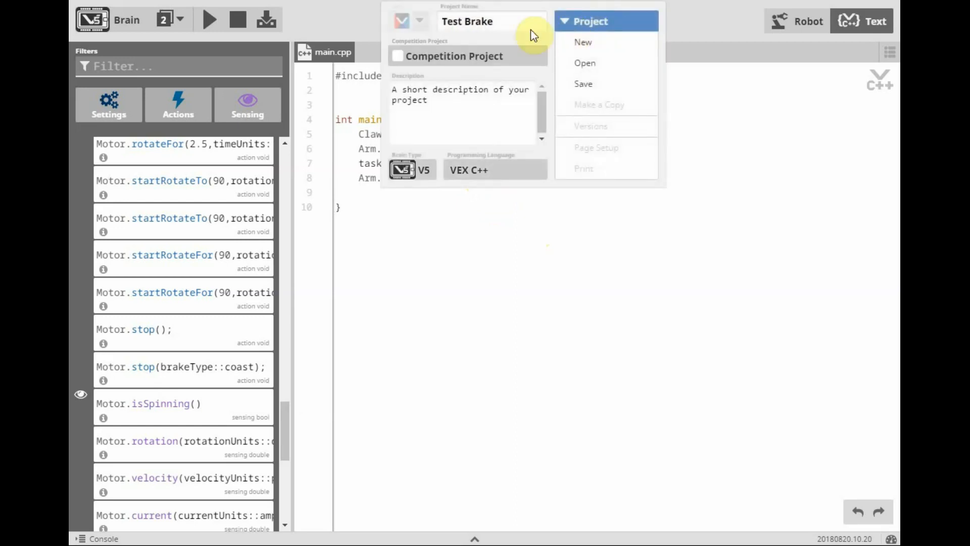
{"action": "key", "text": "Backspace"}
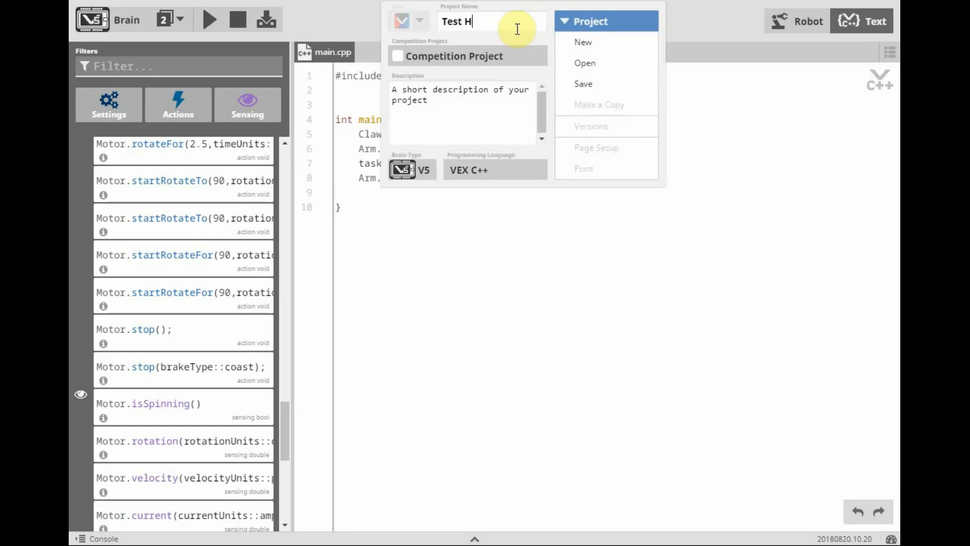
{"action": "type", "text": "ol"}
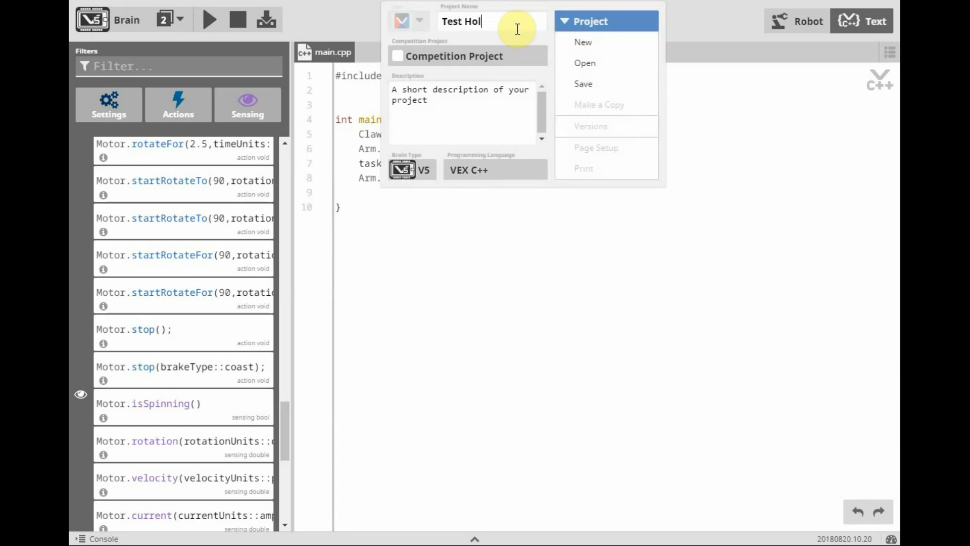
{"action": "type", "text": "d"}
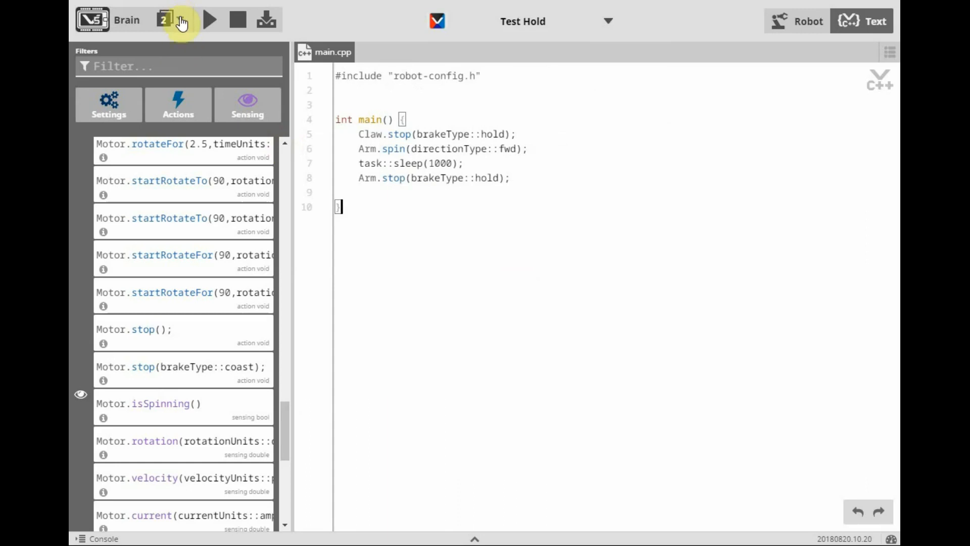
Select brain slot 3 and download Test Hold until the completion message appears.
{"action": "left_click", "coordinate": [165, 20]}
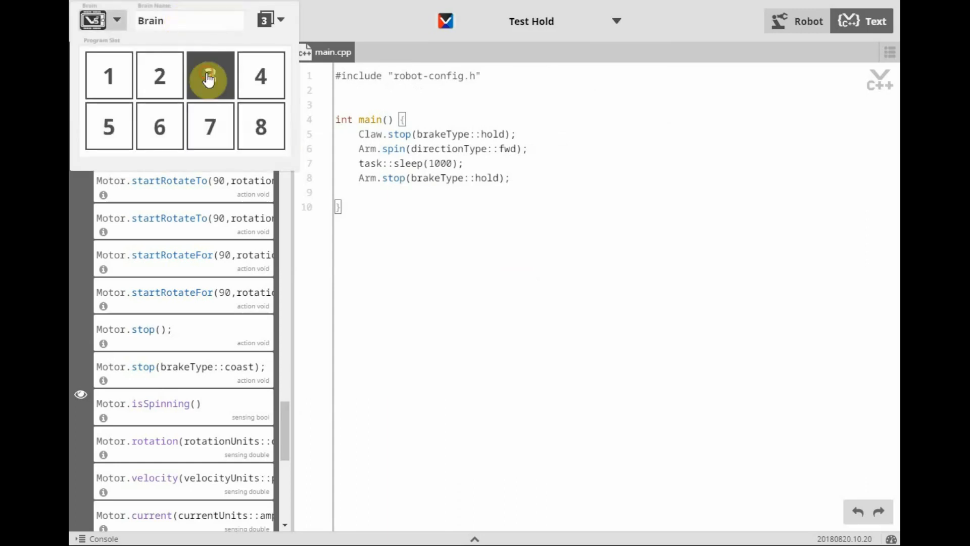
{"action": "left_click", "coordinate": [210, 75]}
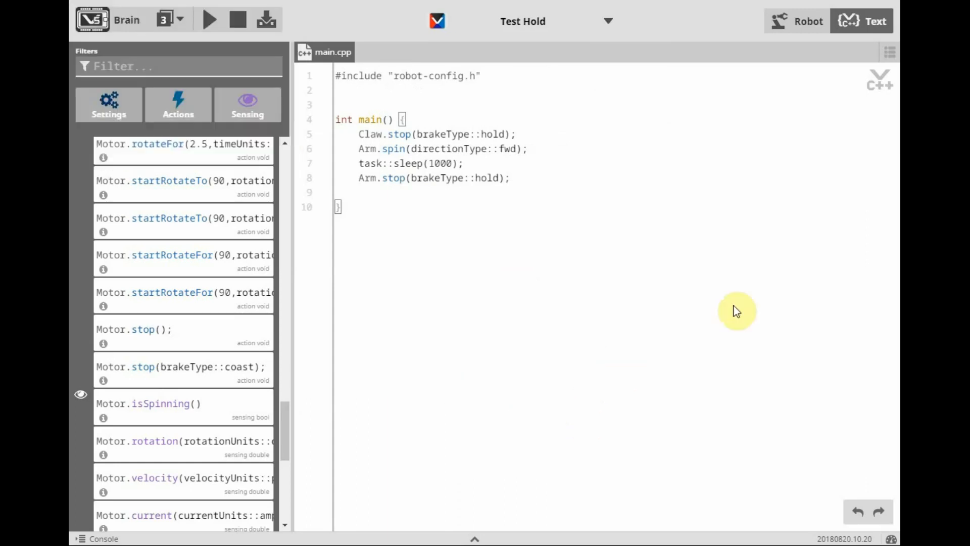
{"action": "mouse_move", "coordinate": [266, 19]}
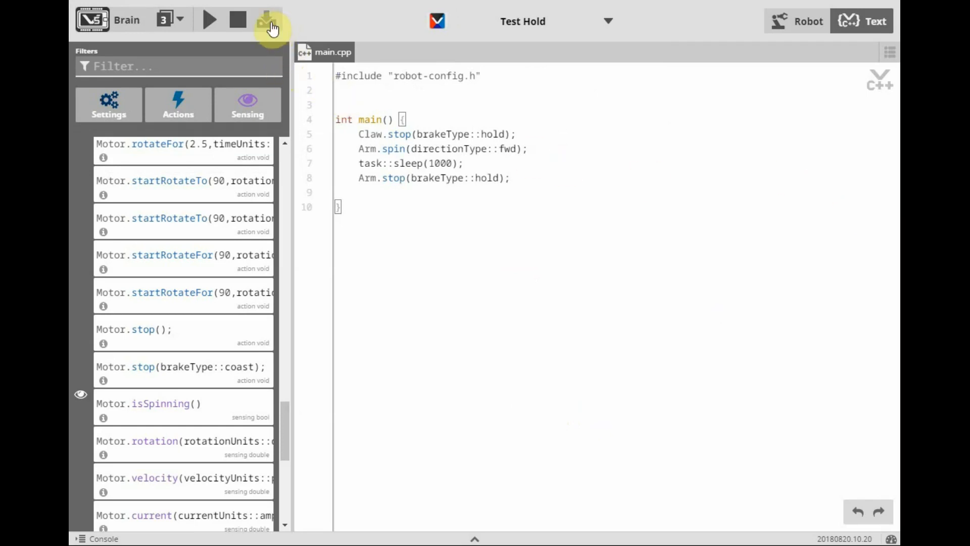
{"action": "left_click", "coordinate": [267, 20]}
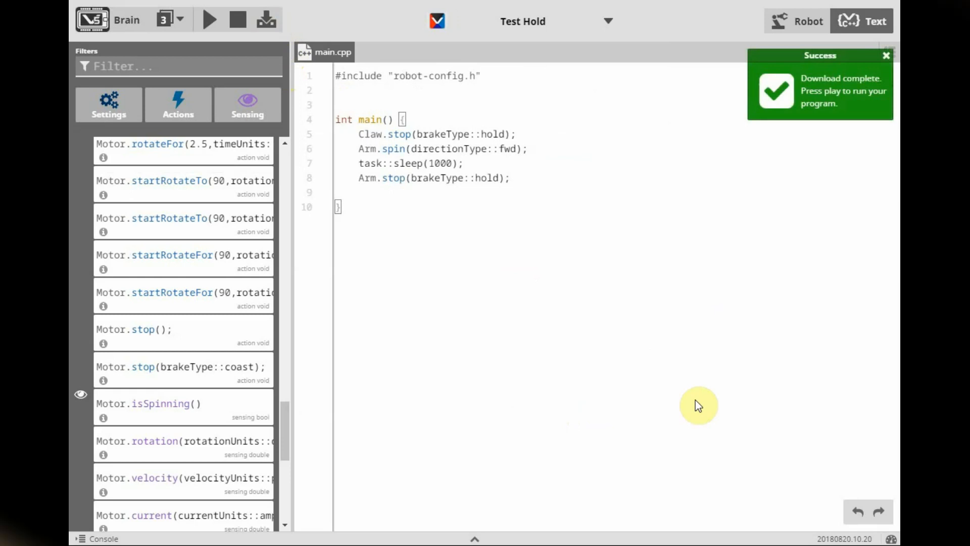
{"action": "left_click", "coordinate": [886, 55]}
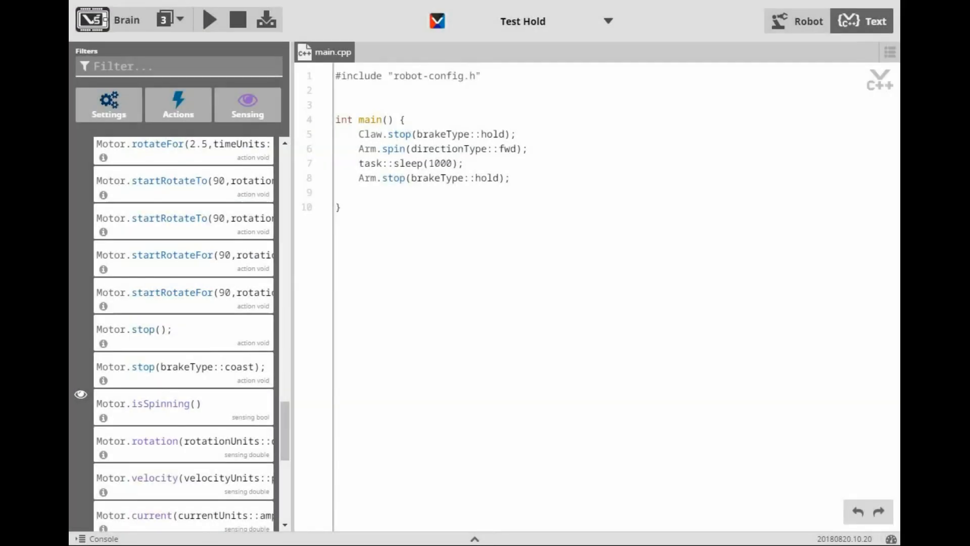